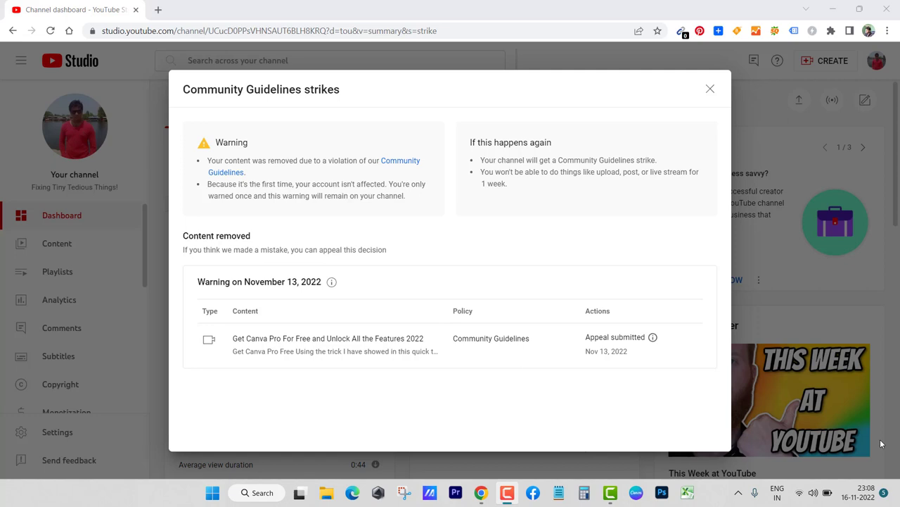
mouse_move(384, 181)
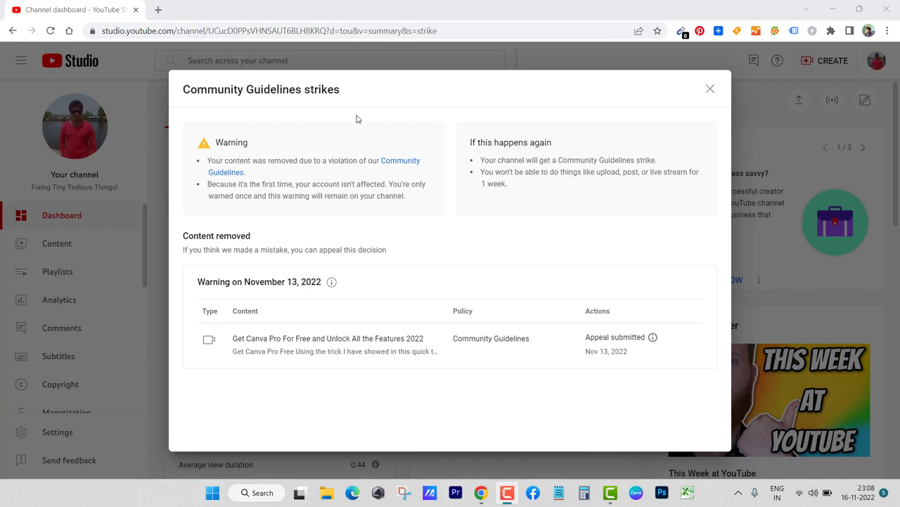
mouse_move(304, 338)
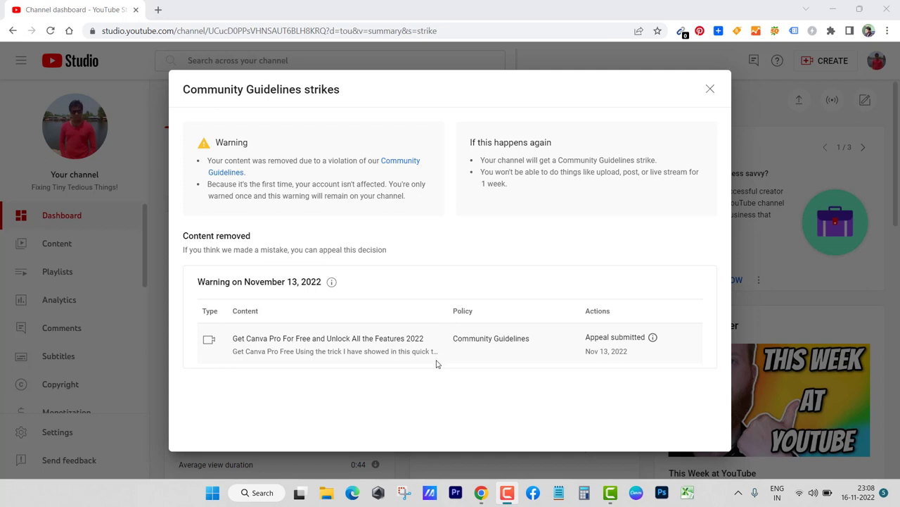
mouse_move(478, 256)
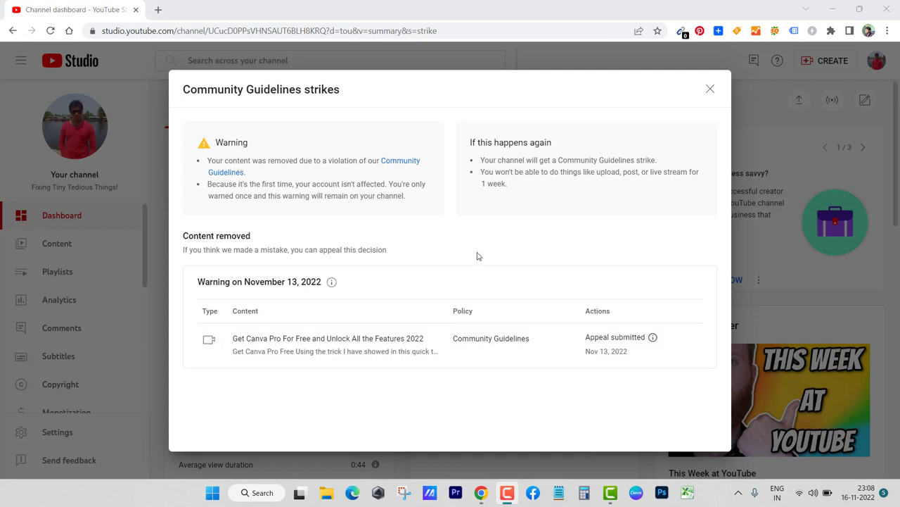